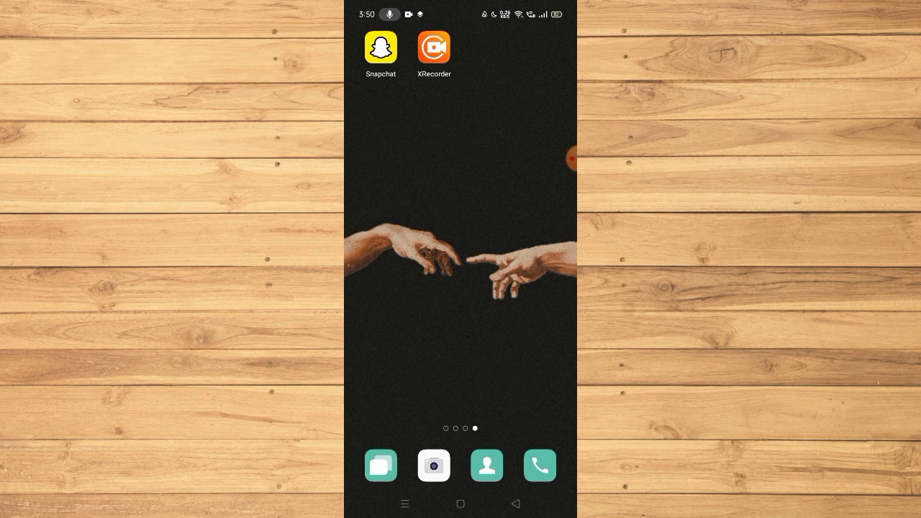
# Launch the Google Play Store from the apps page of the home screen
pyautogui.hscroll(-3)
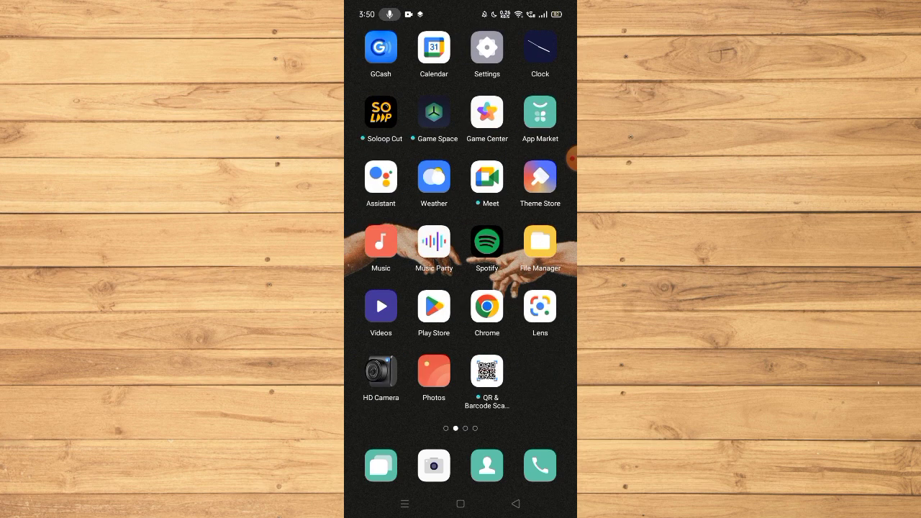
pyautogui.click(433, 306)
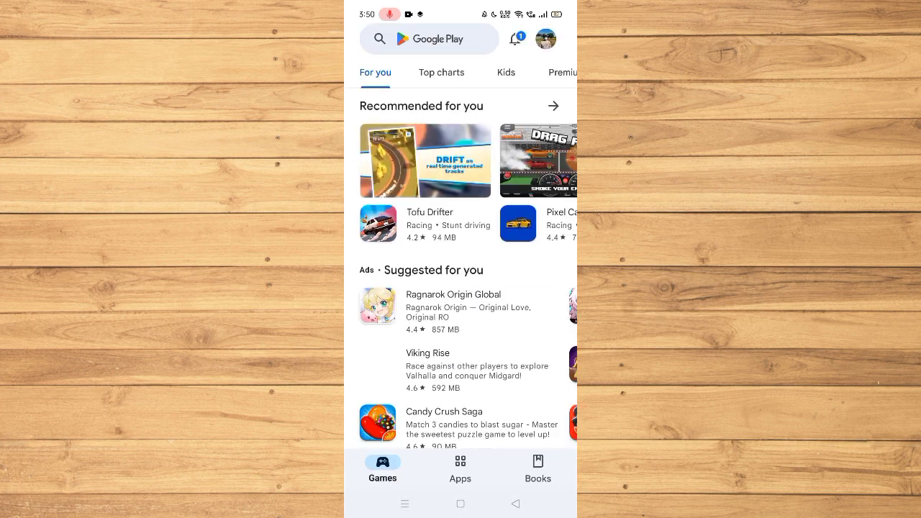
# Search the store for 'sn' and pick the 'snapchat' suggestion to reach its installed store page
pyautogui.click(429, 38)
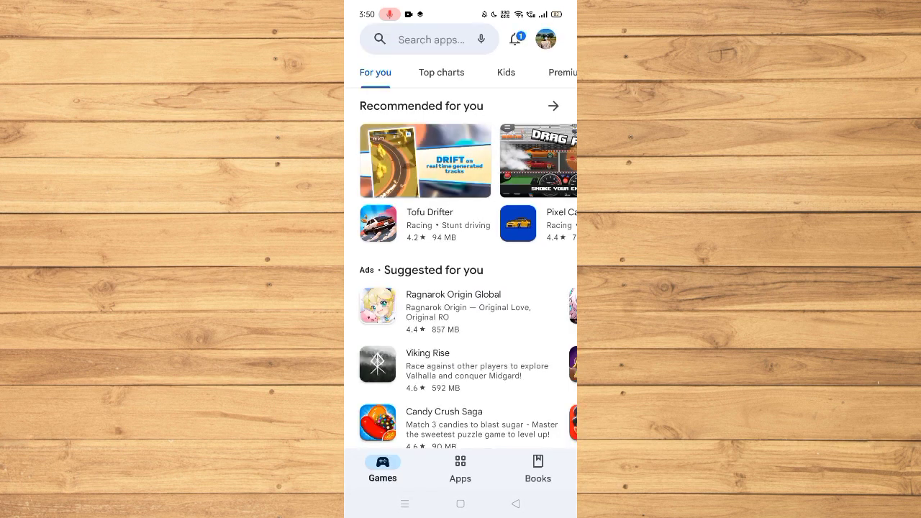
pyautogui.click(428, 39)
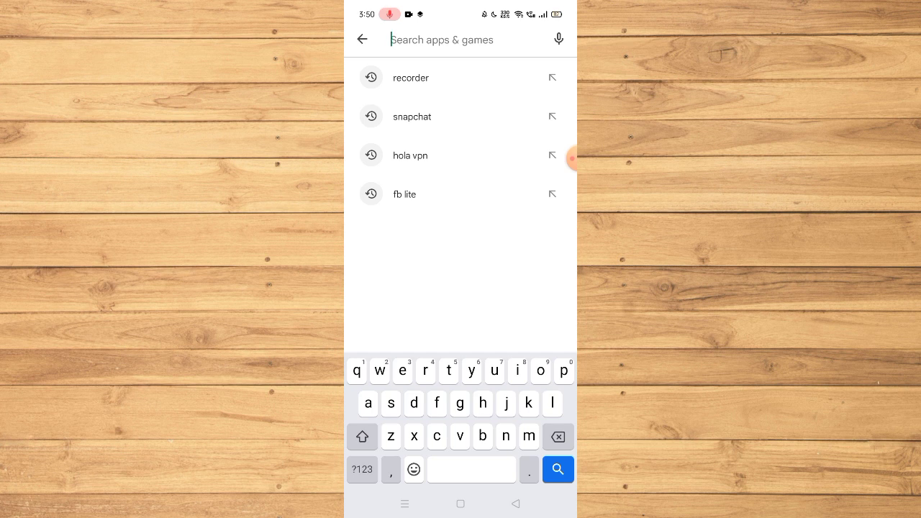
pyautogui.write('s')
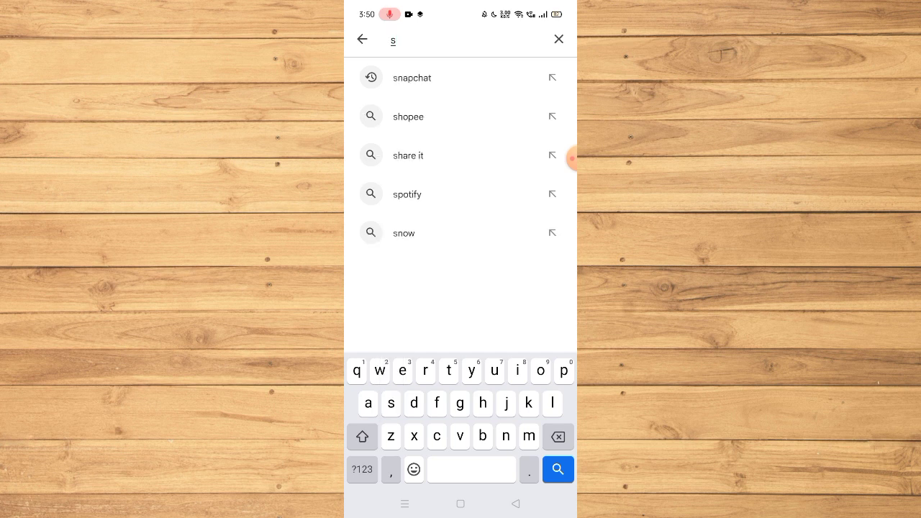
pyautogui.write('n')
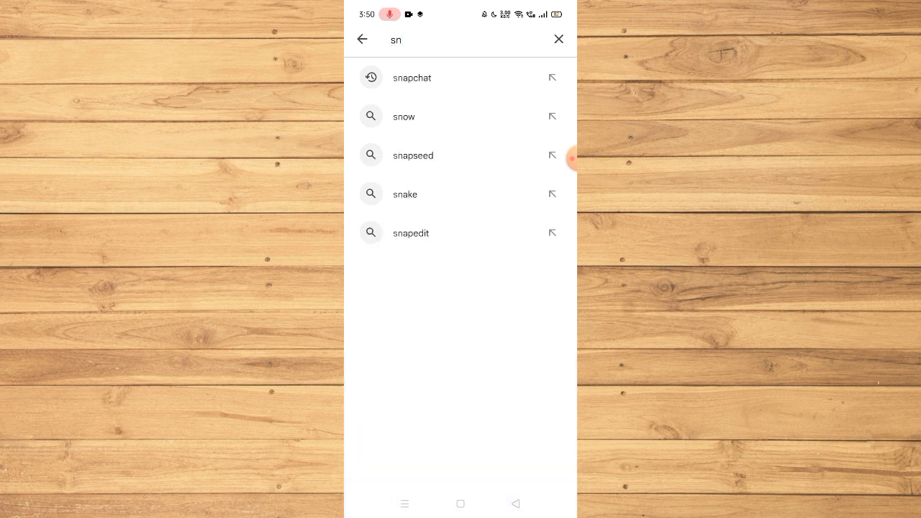
pyautogui.click(411, 78)
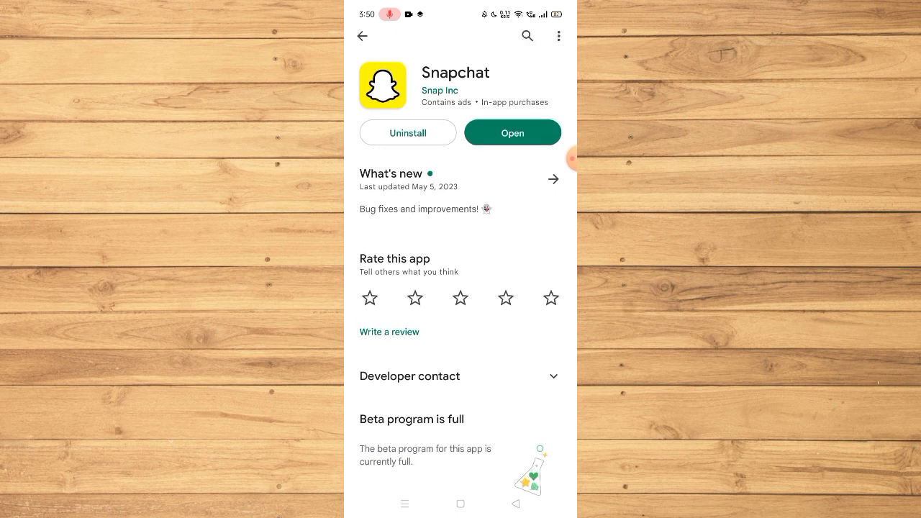
# Launch Snapchat from its Play Store listing into the camera screen
pyautogui.click(512, 132)
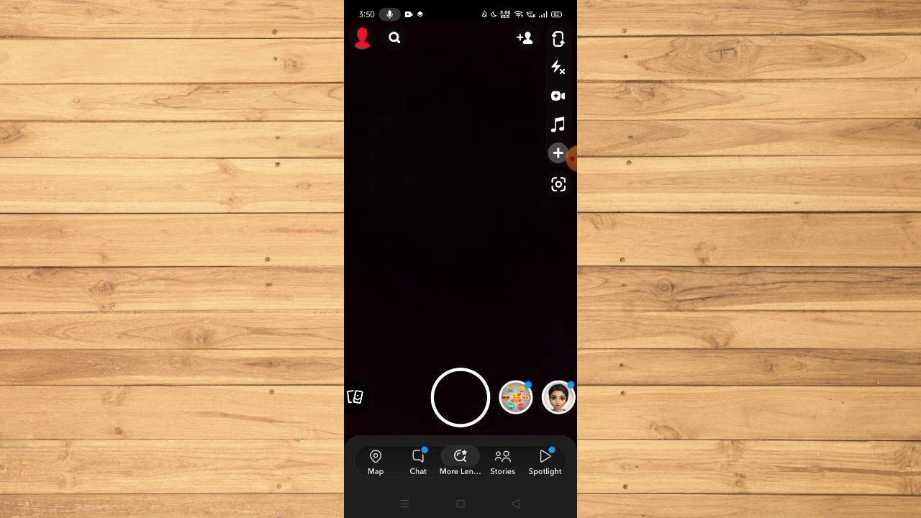
# Draft 'hi' in the My AI conversation and return to the Chat inbox
pyautogui.click(417, 460)
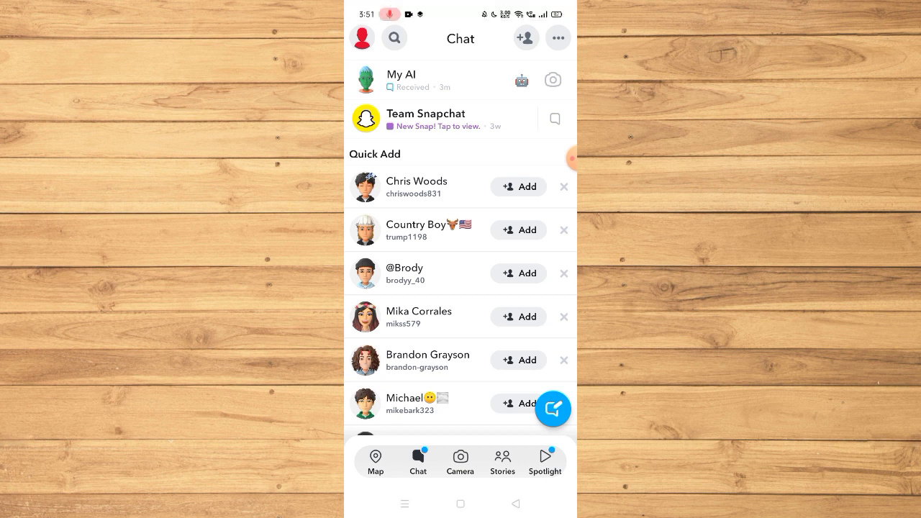
pyautogui.click(401, 79)
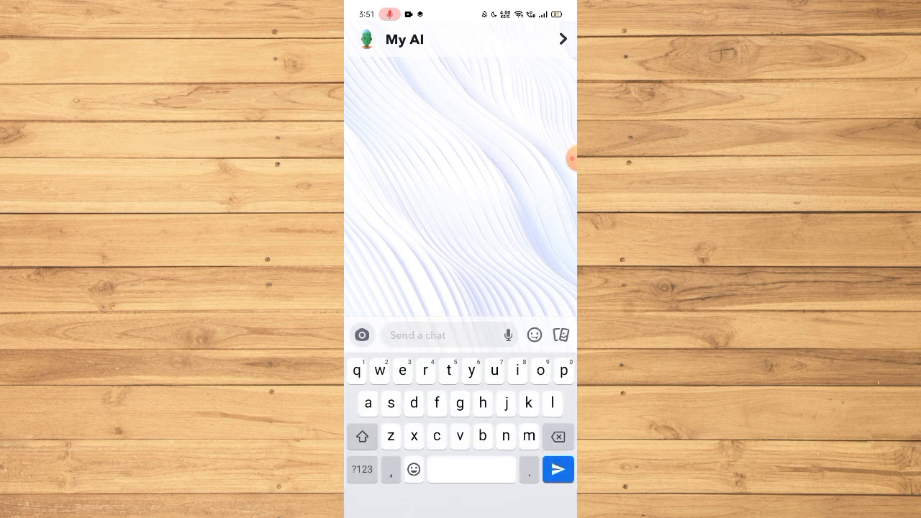
pyautogui.write('hi')
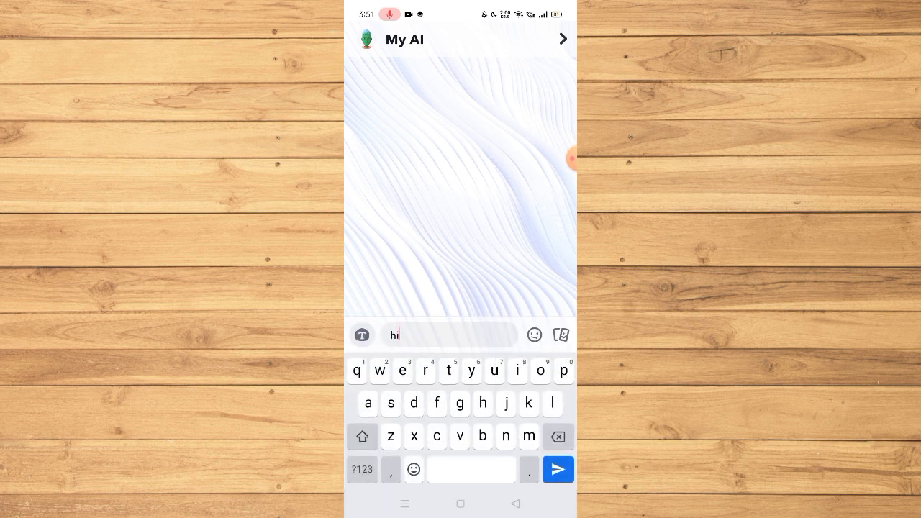
pyautogui.click(558, 469)
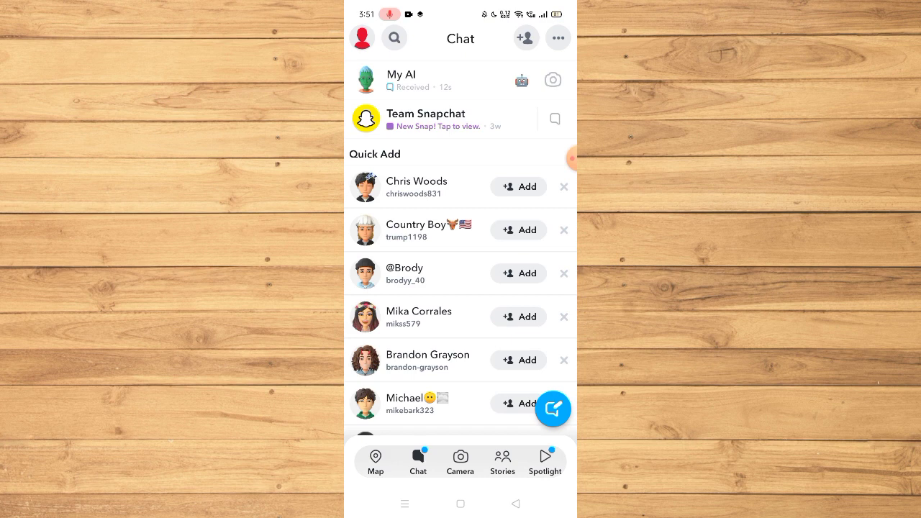
# Reach the I Need Help support page via the profile's Settings list, which fails to load
pyautogui.click(362, 38)
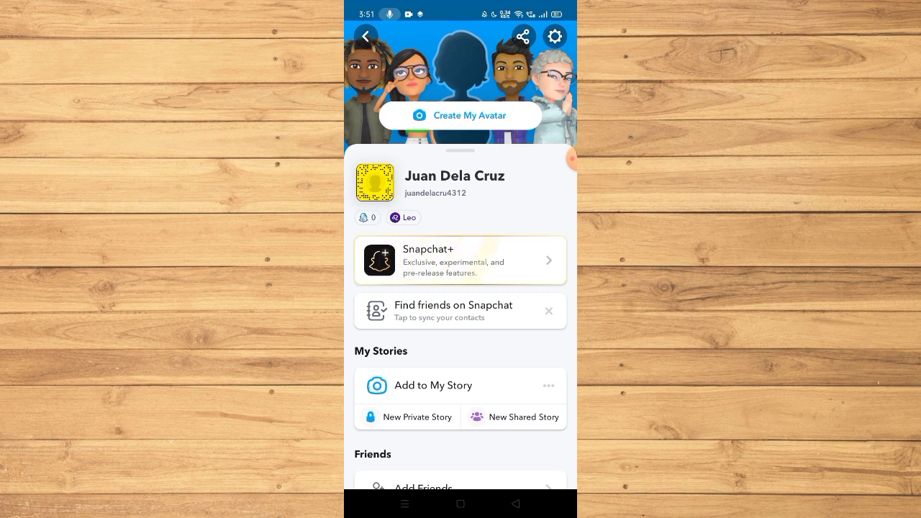
pyautogui.click(553, 36)
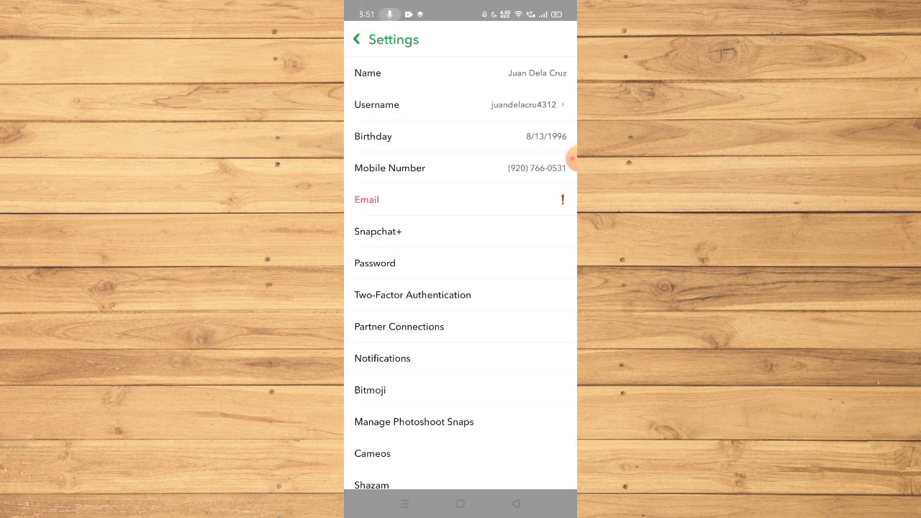
pyautogui.scroll(-3)
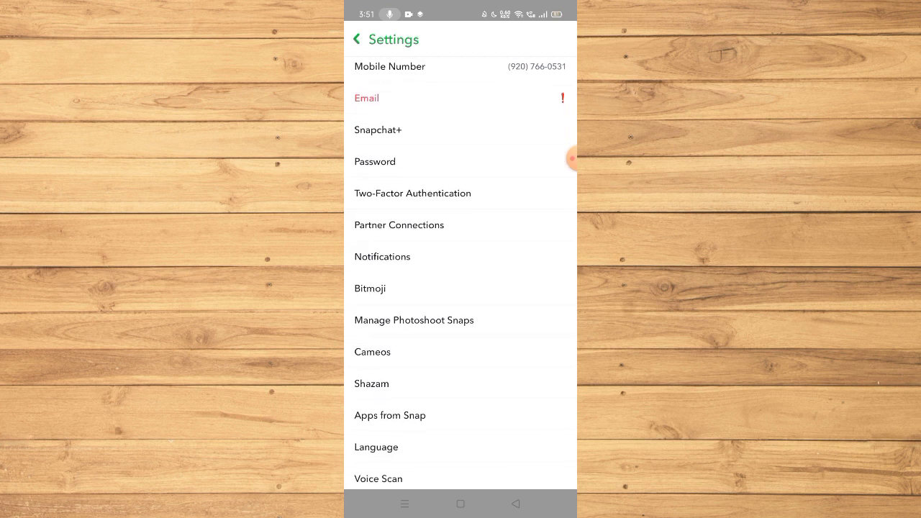
pyautogui.scroll(-3)
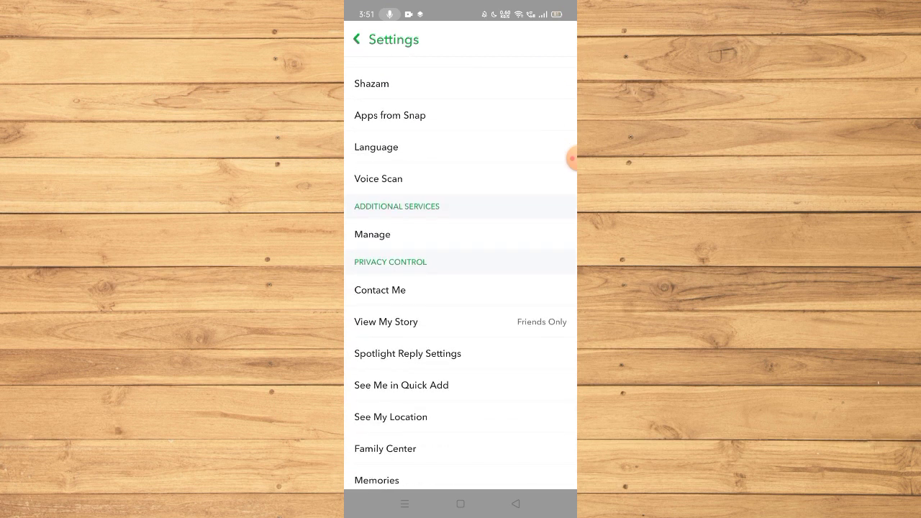
pyautogui.scroll(-3)
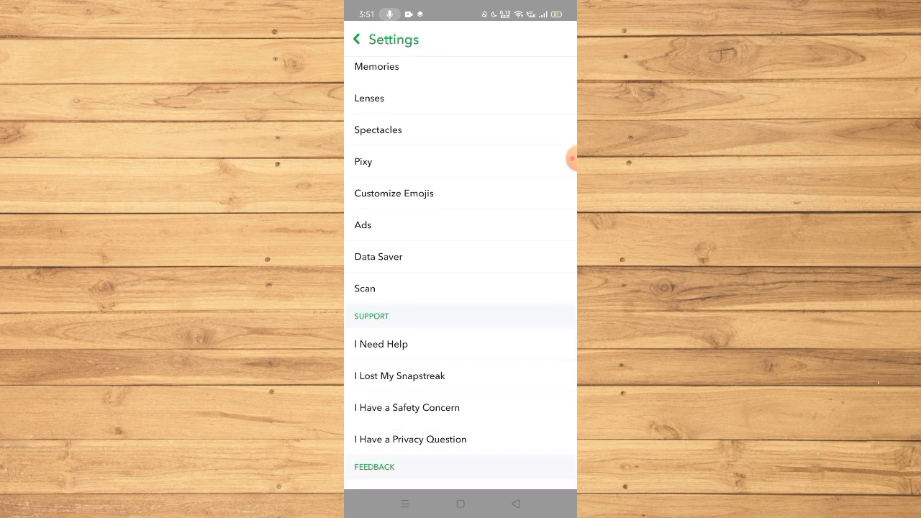
pyautogui.click(406, 407)
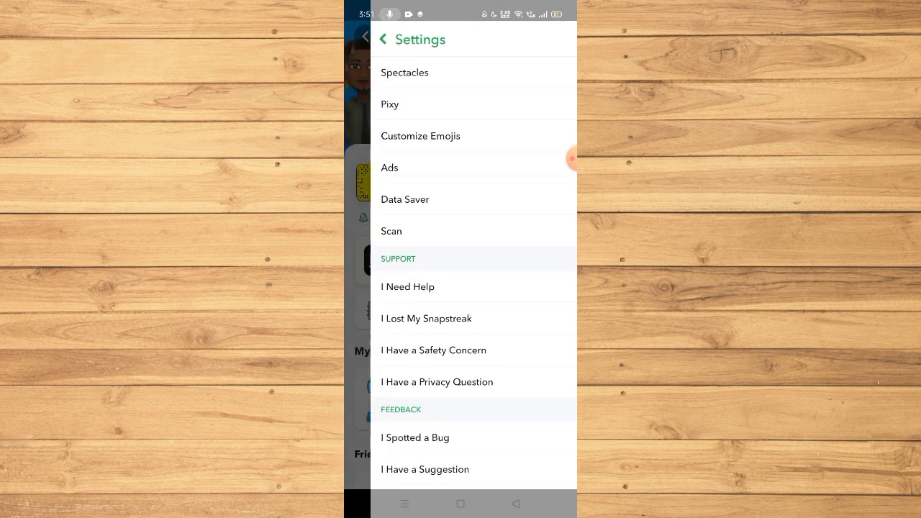
pyautogui.click(407, 286)
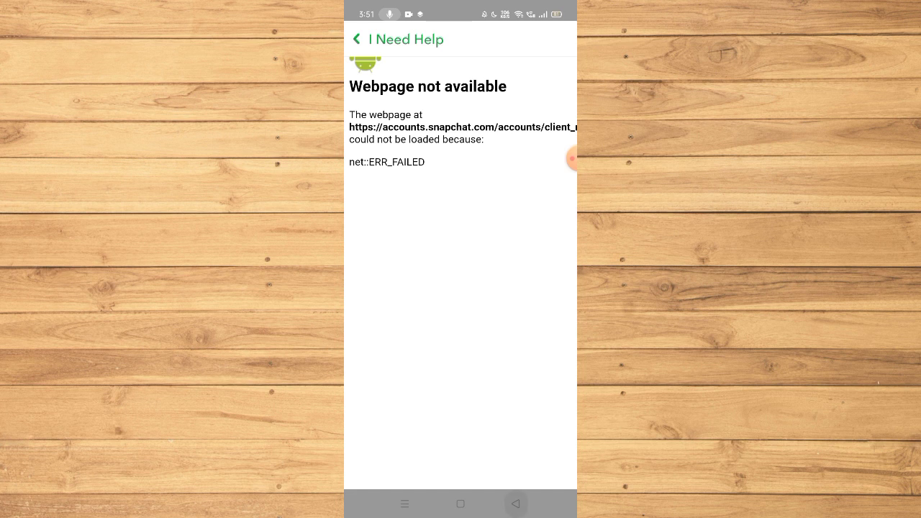
pyautogui.click(356, 39)
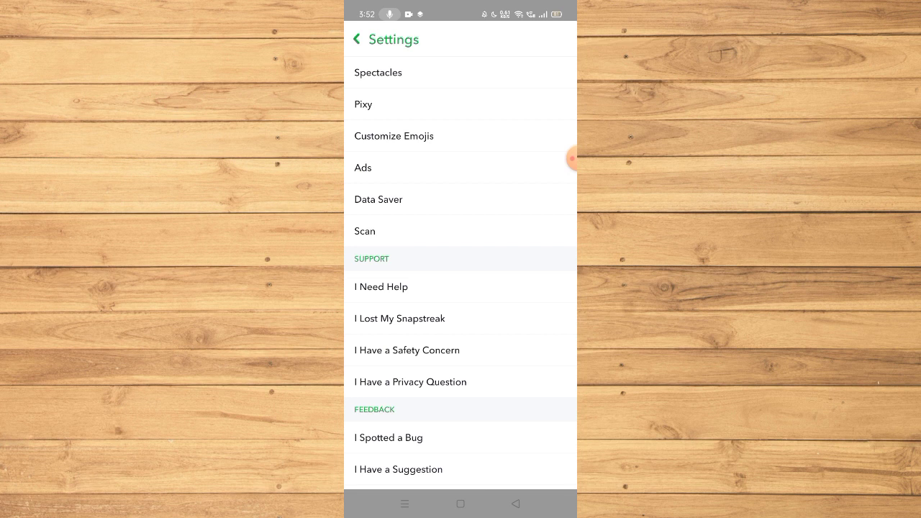
# Return to the Chat inbox, reopen My AI and send the drafted 'hi' message
pyautogui.click(356, 39)
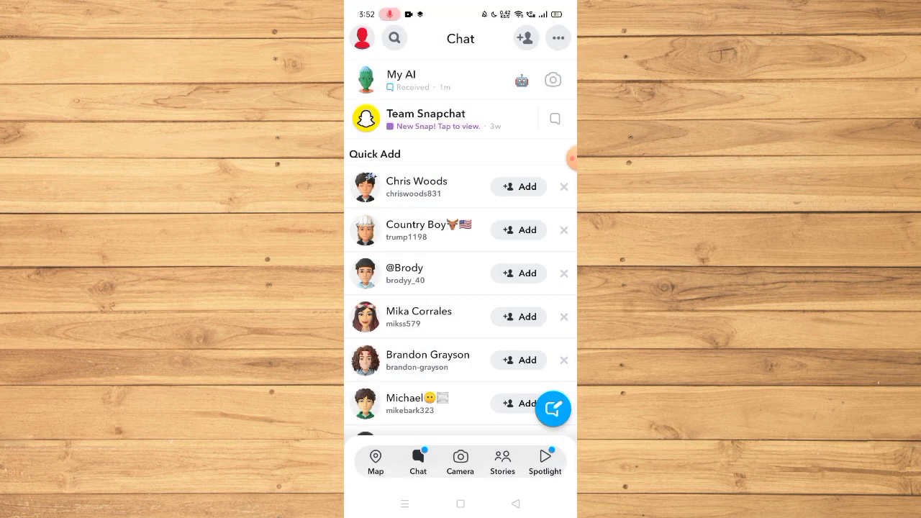
pyautogui.click(400, 79)
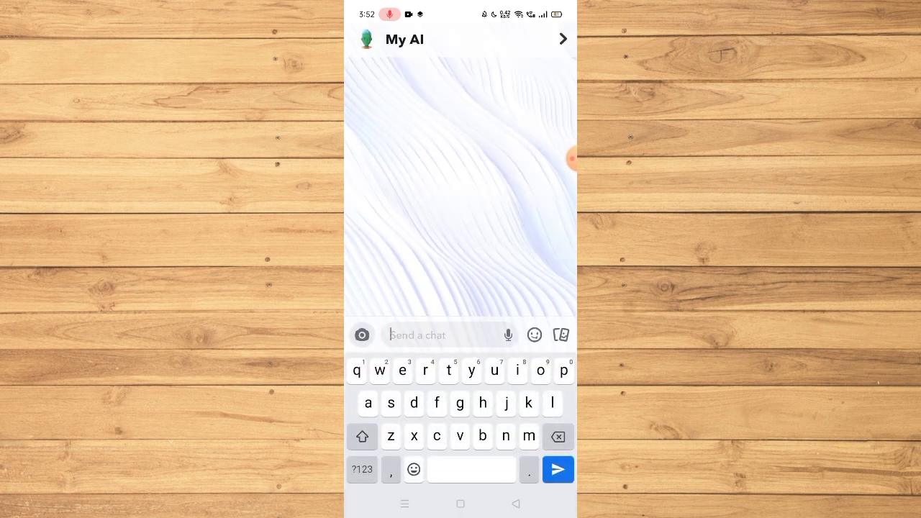
pyautogui.click(558, 469)
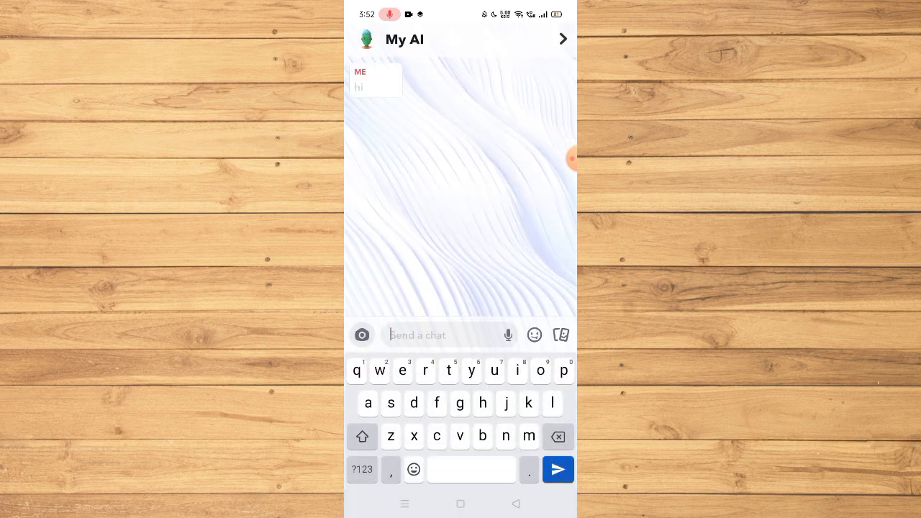